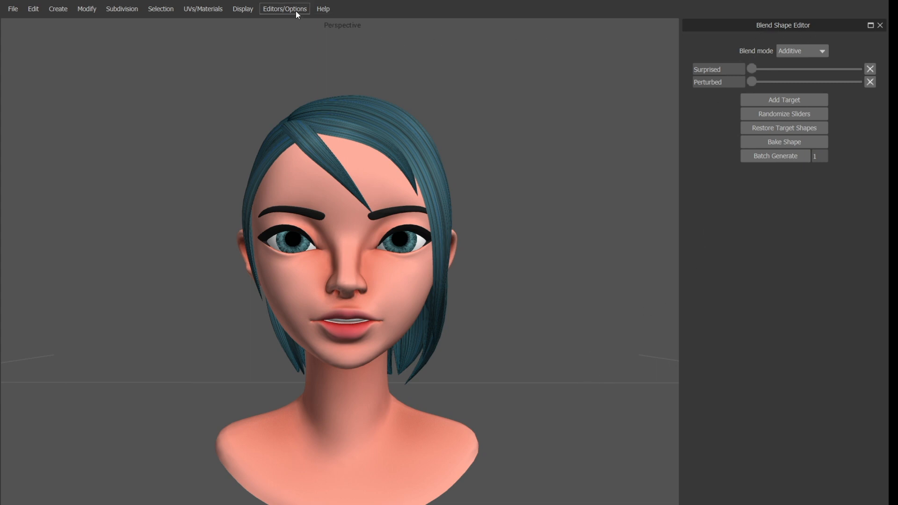
mouse_move(334, 109)
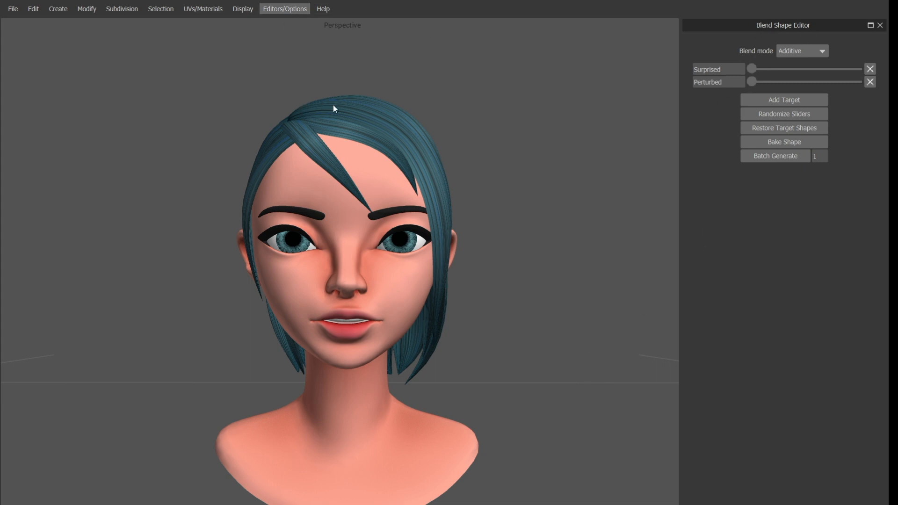
mouse_move(646, 188)
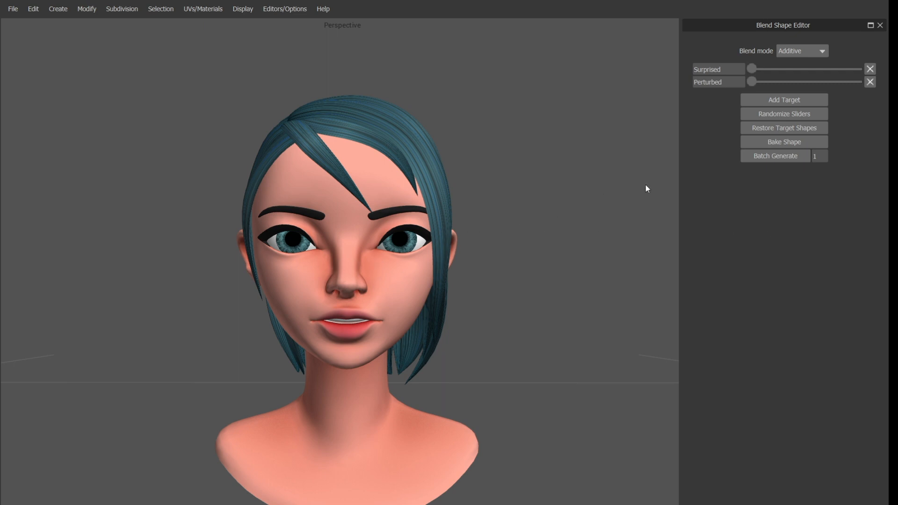
mouse_move(414, 265)
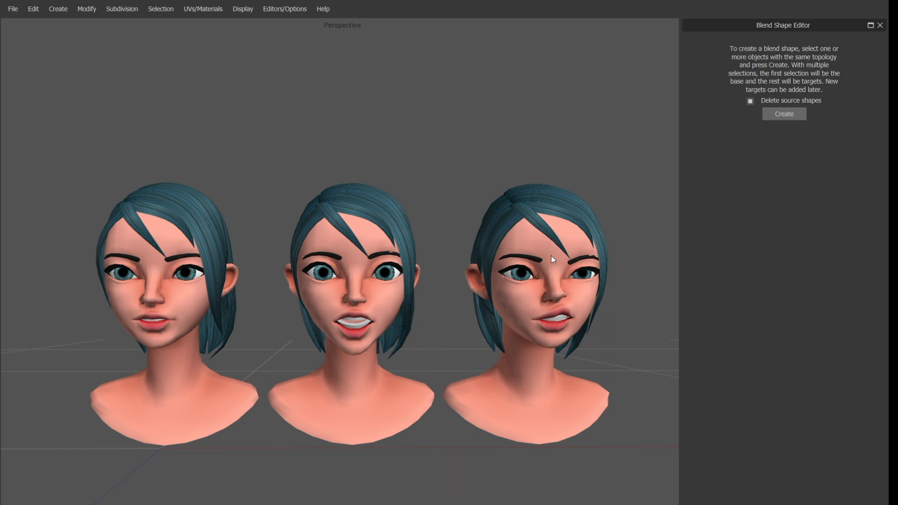
mouse_move(646, 179)
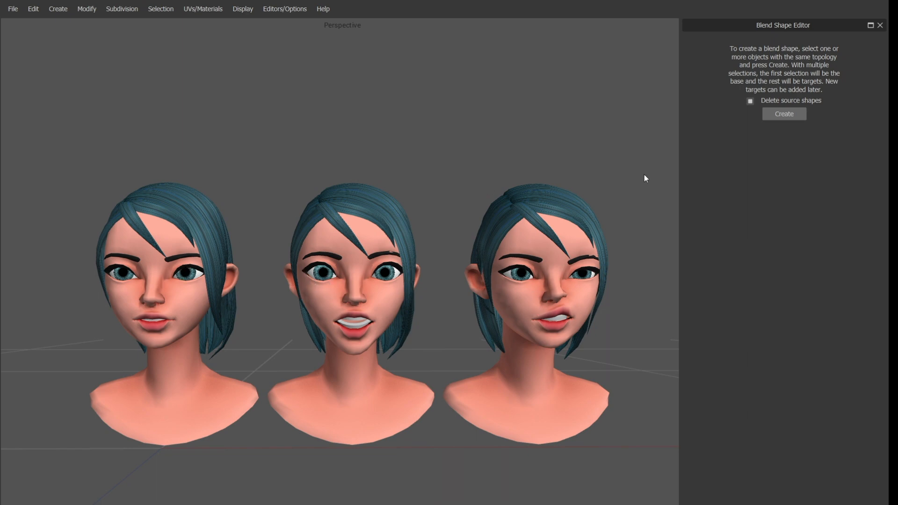
mouse_move(772, 53)
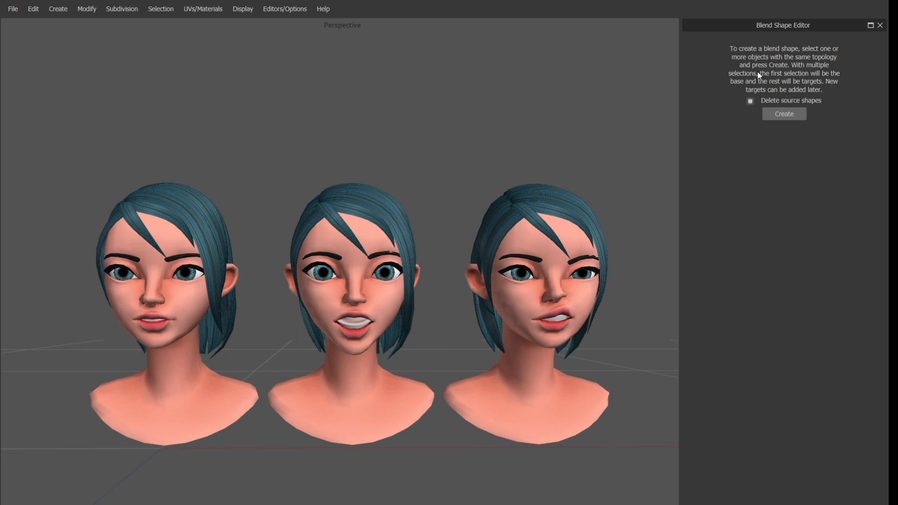
mouse_move(270, 269)
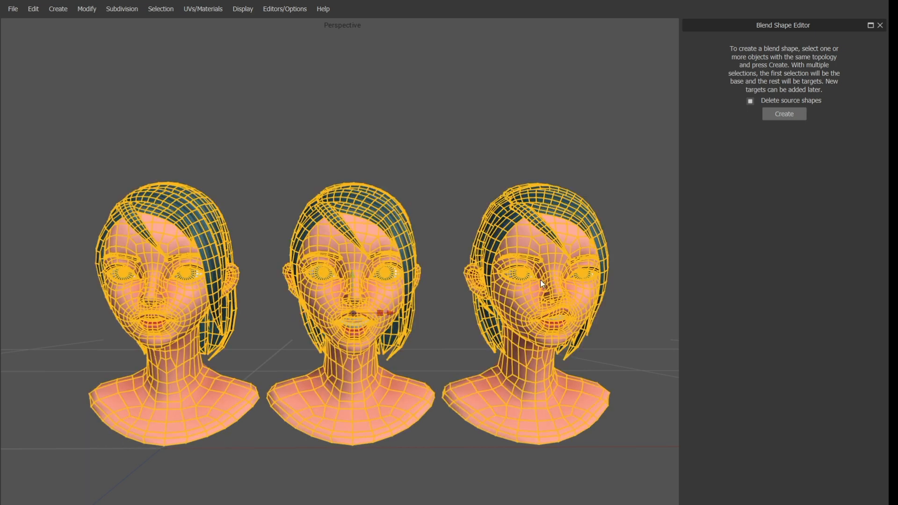
Step: Create the two-target blend shape from the three selected heads, deleting the source shapes
left_click(783, 113)
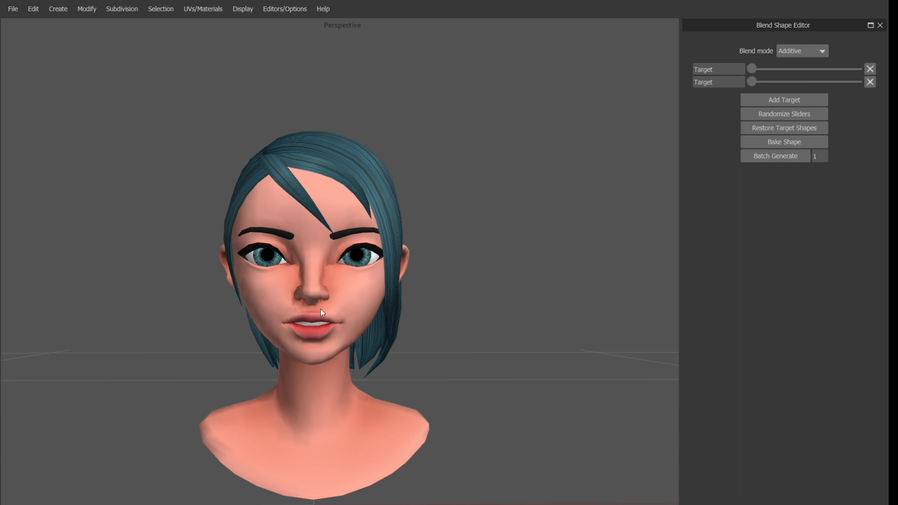
left_click(783, 113)
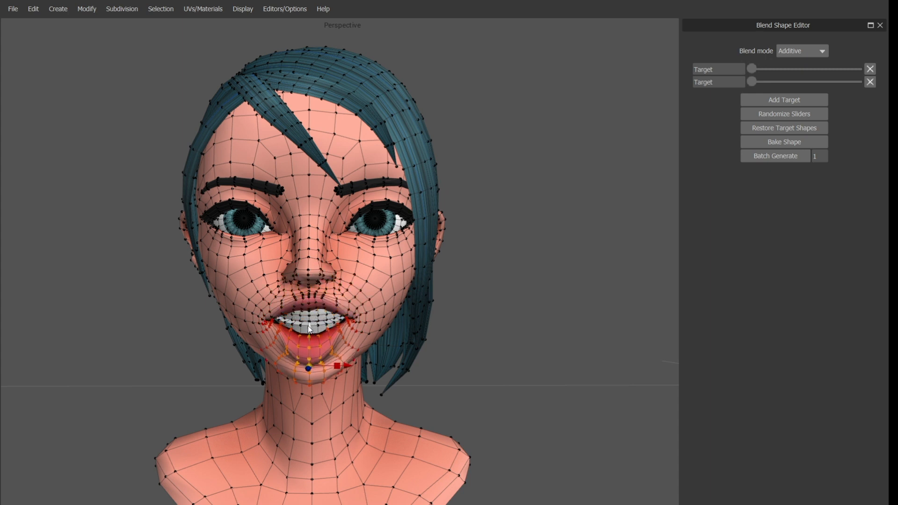
Step: Pull the lower lip and jaw vertices down so the mouth opens to show the teeth
left_click(783, 100)
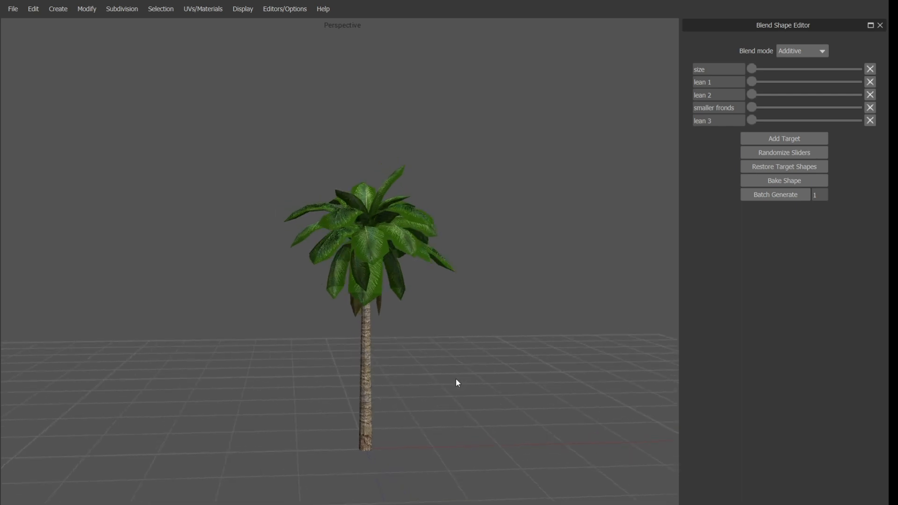
mouse_move(641, 208)
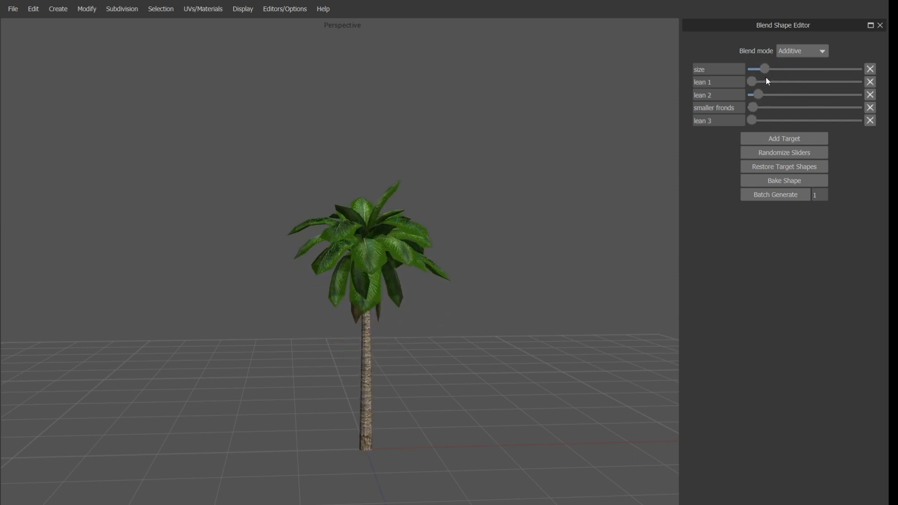
Step: Randomize the palm tree's five target weights six times for varied size and lean
left_click(783, 152)
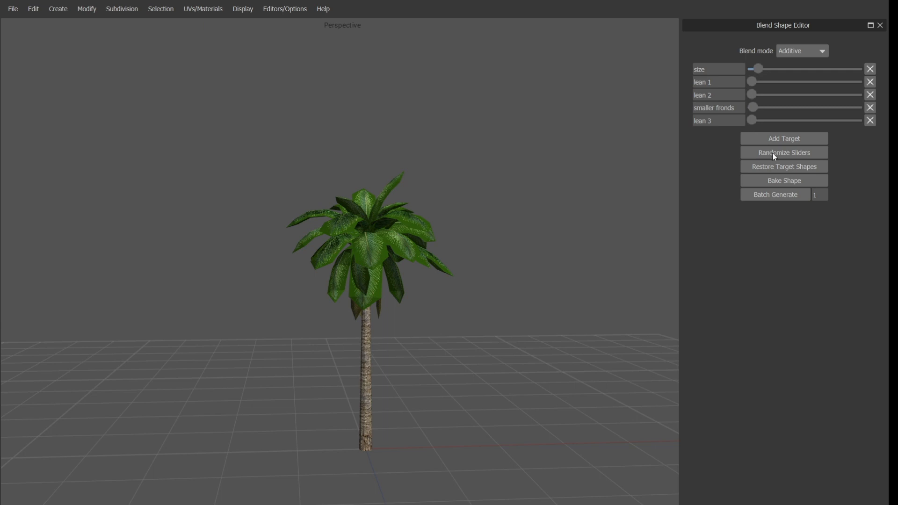
left_click(783, 152)
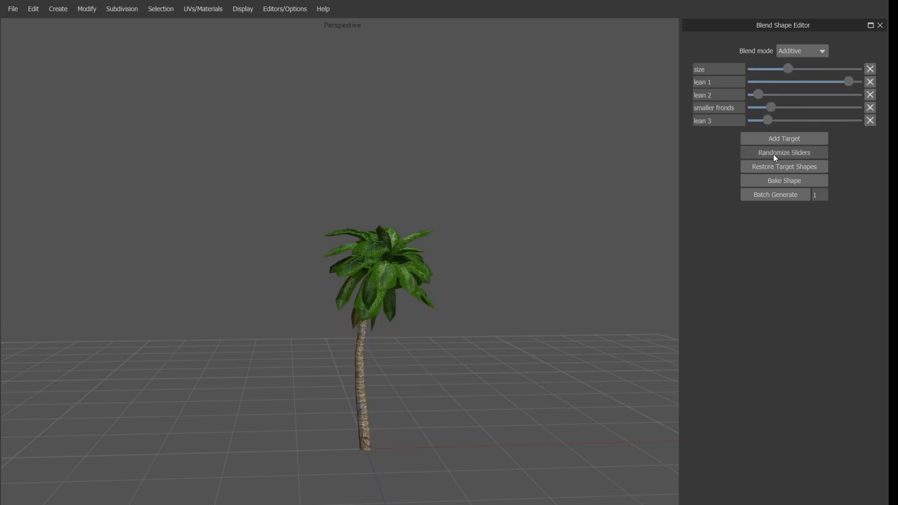
left_click(783, 153)
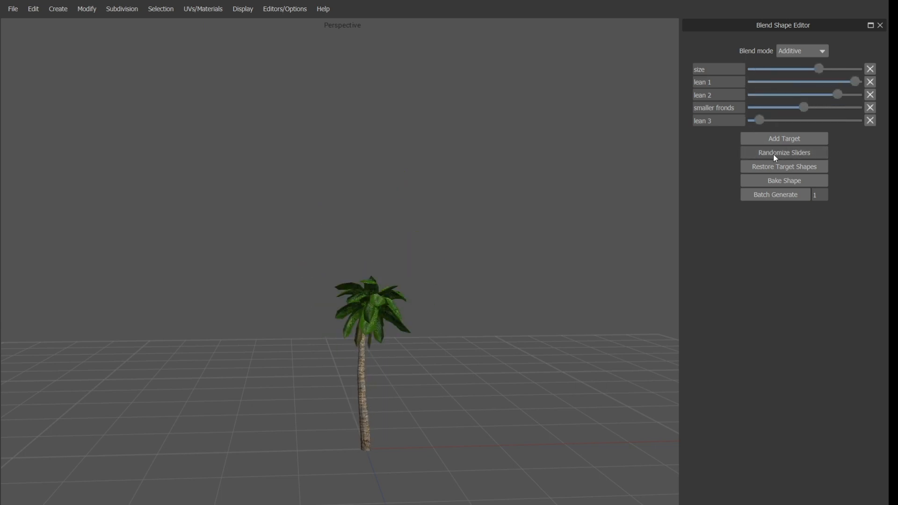
left_click(783, 152)
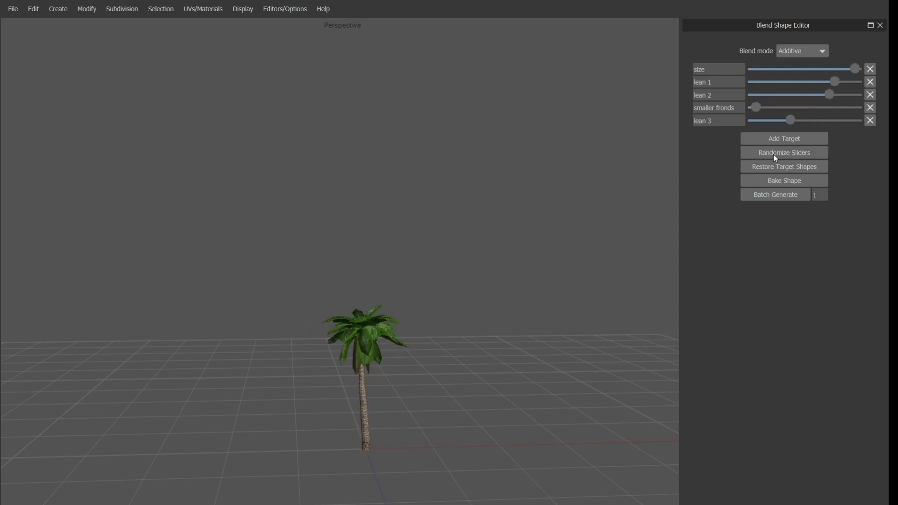
left_click(783, 153)
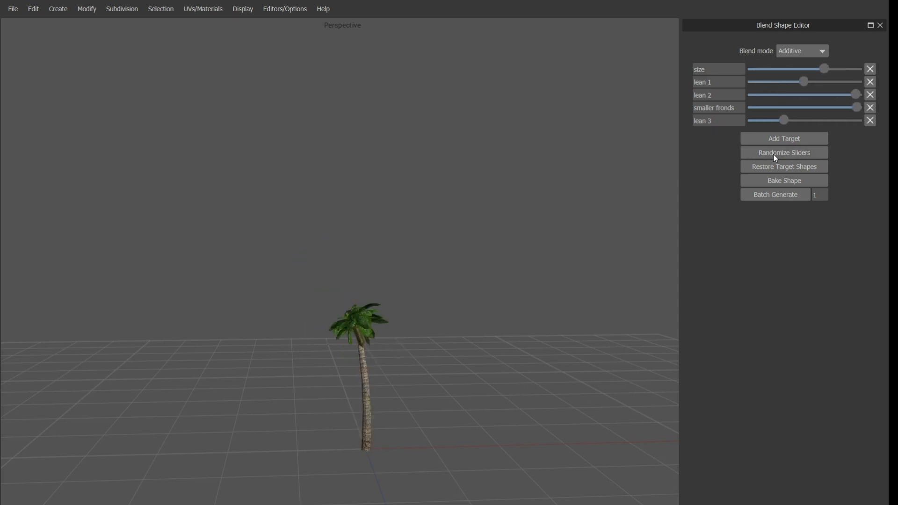
left_click(784, 152)
type("5")
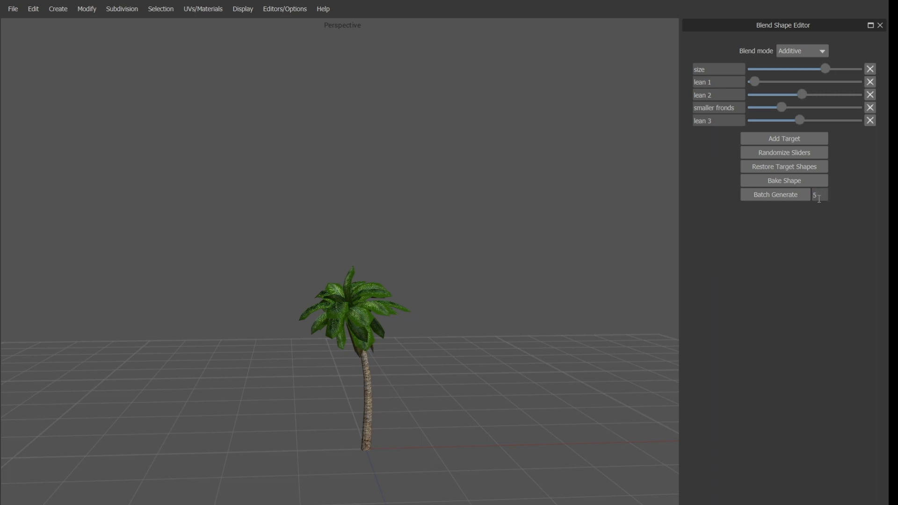
Step: Batch-generate five palm tree variants, then reselect the original tree
left_click(776, 195)
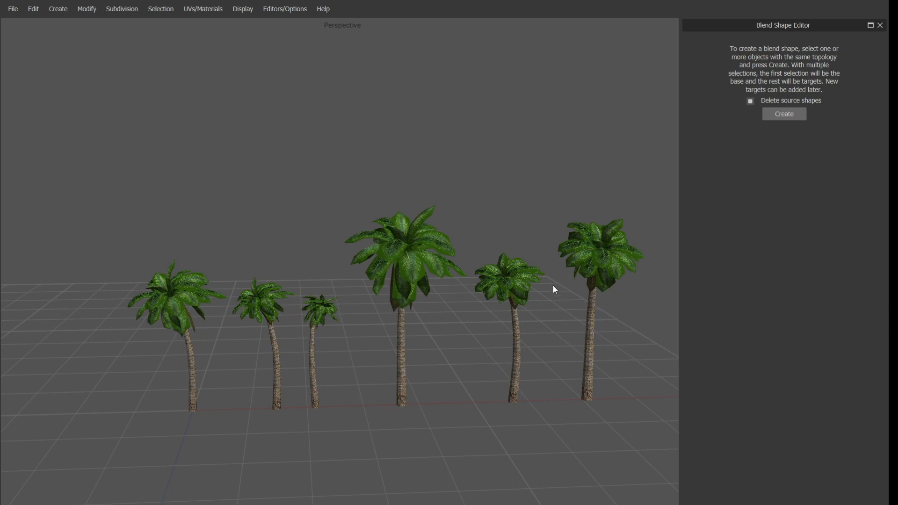
left_click(783, 113)
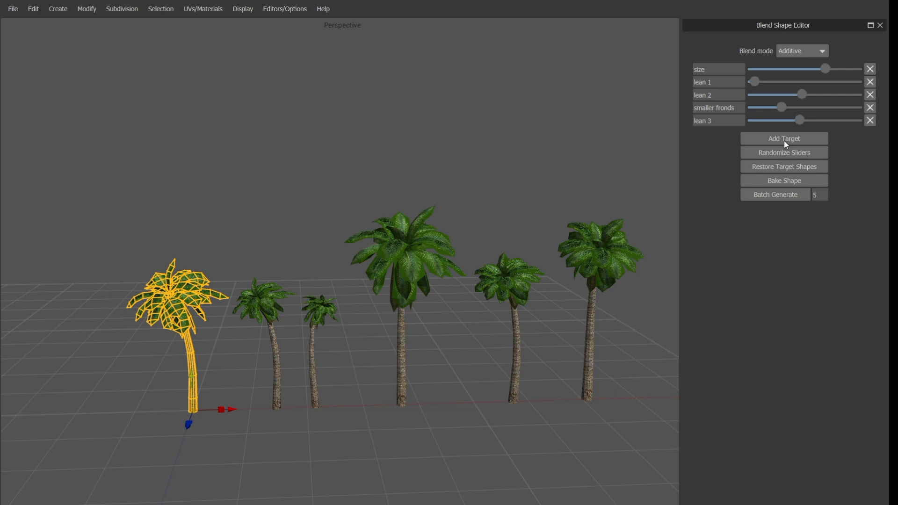
mouse_move(791, 159)
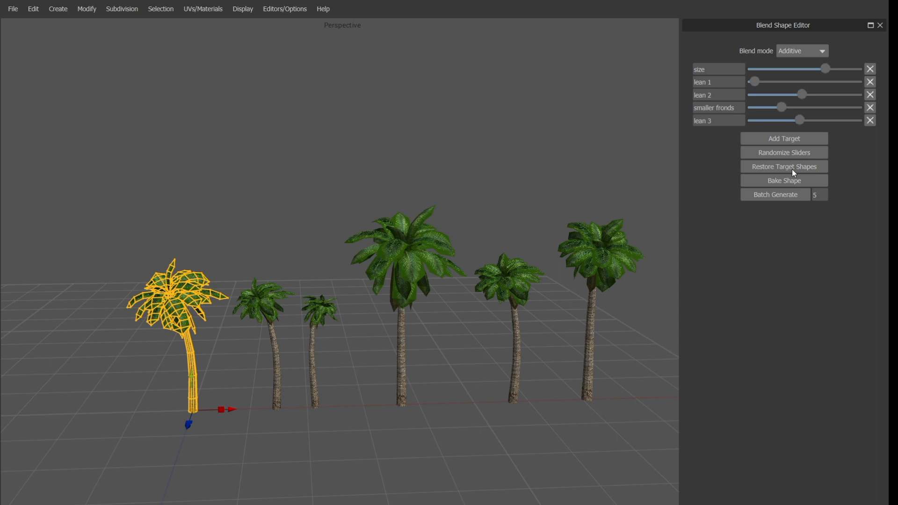
mouse_move(790, 184)
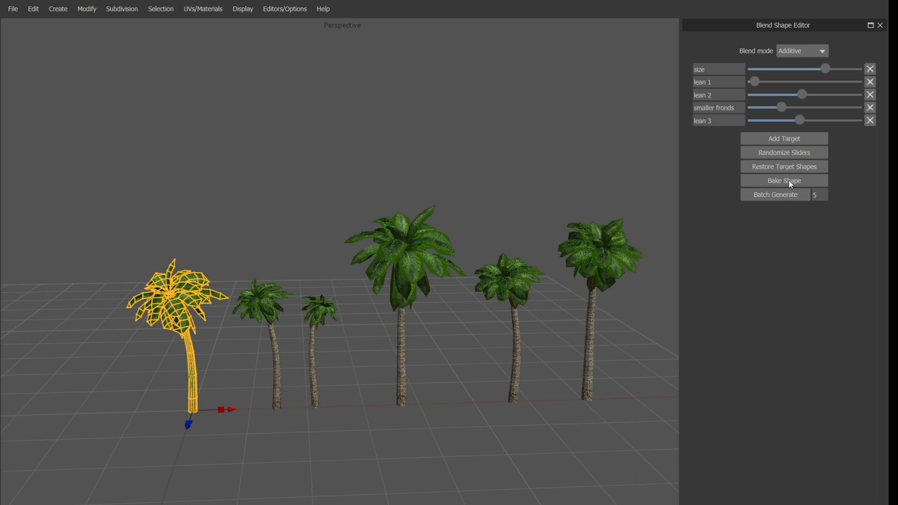
left_click(784, 181)
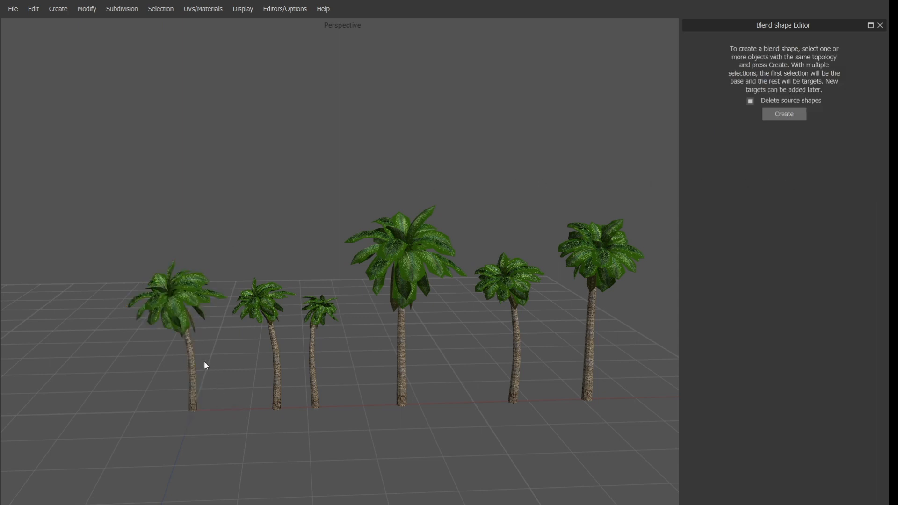
left_click(784, 113)
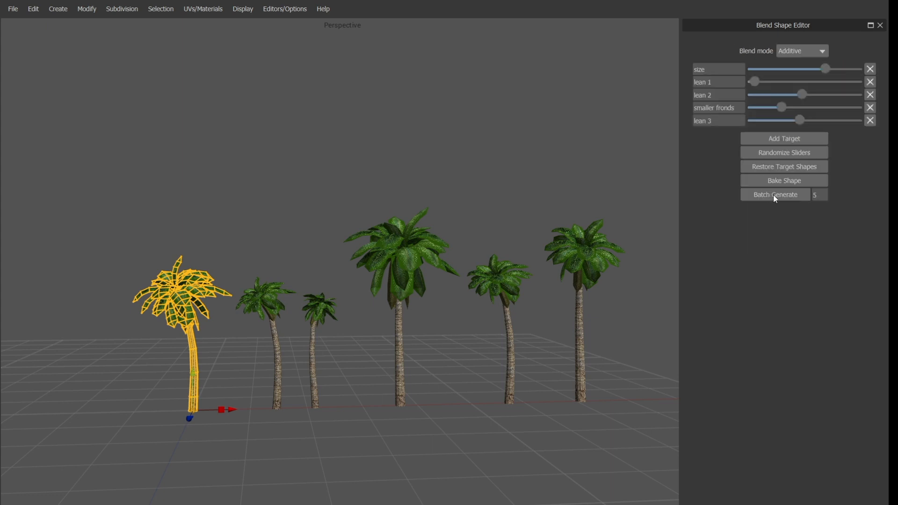
mouse_move(803, 56)
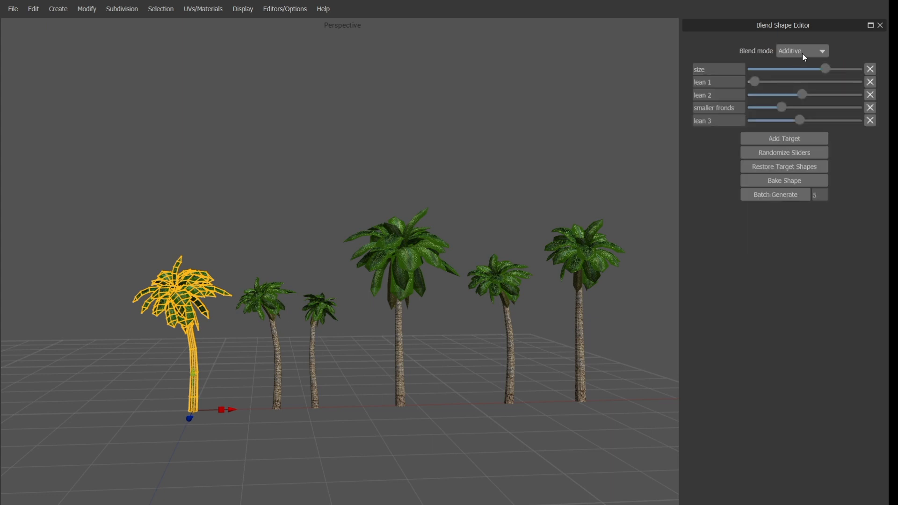
Step: Switch the palm tree's blend mode to Average and adjust its target weights
left_click(801, 50)
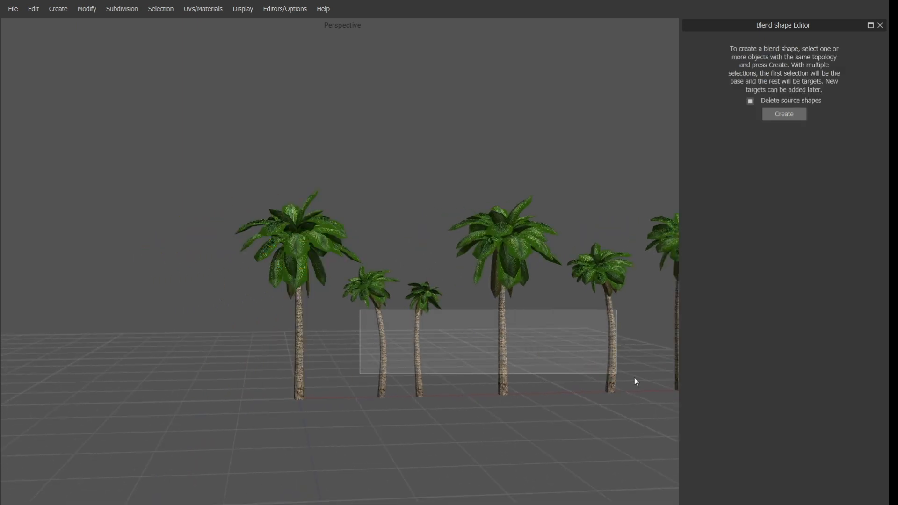
left_click(783, 114)
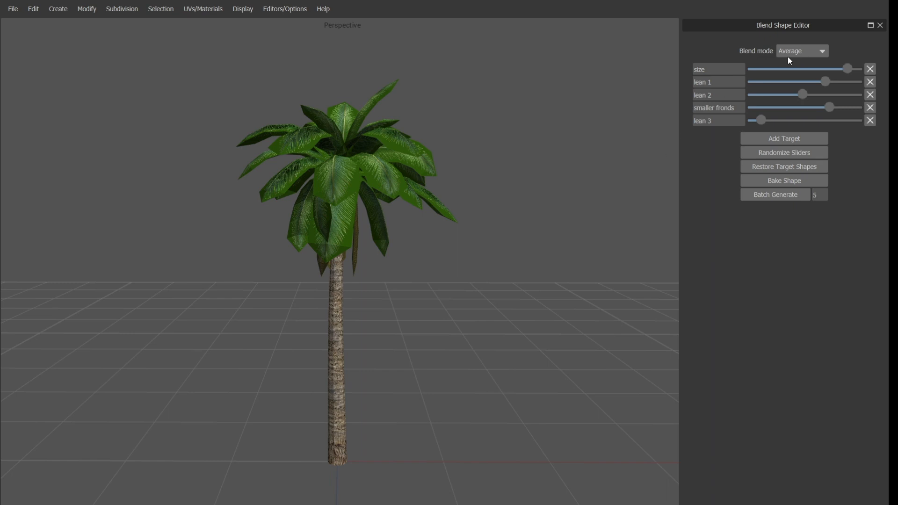
Step: Return the blend mode to Additive, with size and frond weights dropped near zero
left_click(801, 51)
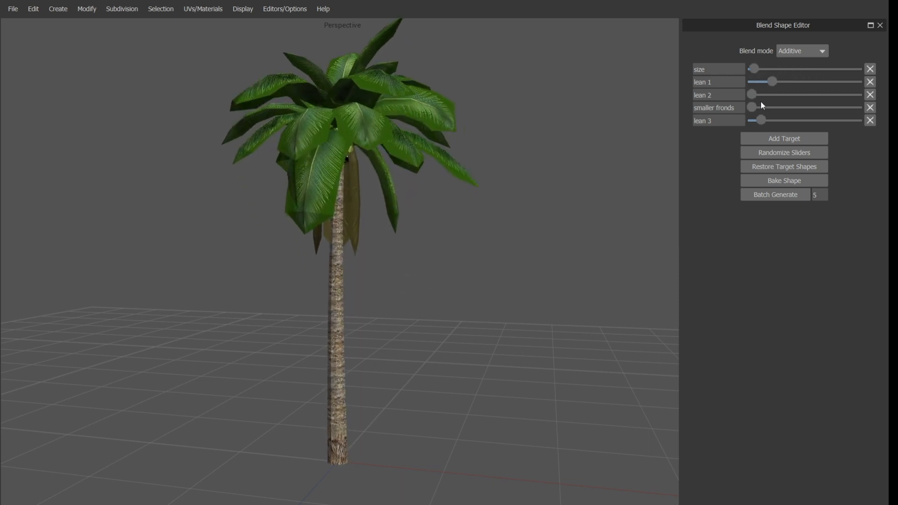
Step: Randomize the tree into a small, leaning shape and batch-generate five new variants
left_click(784, 153)
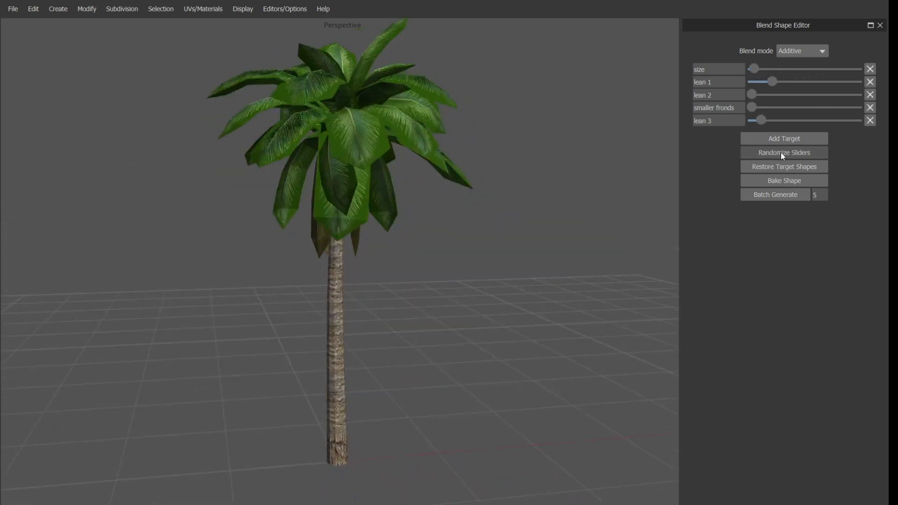
left_click(784, 153)
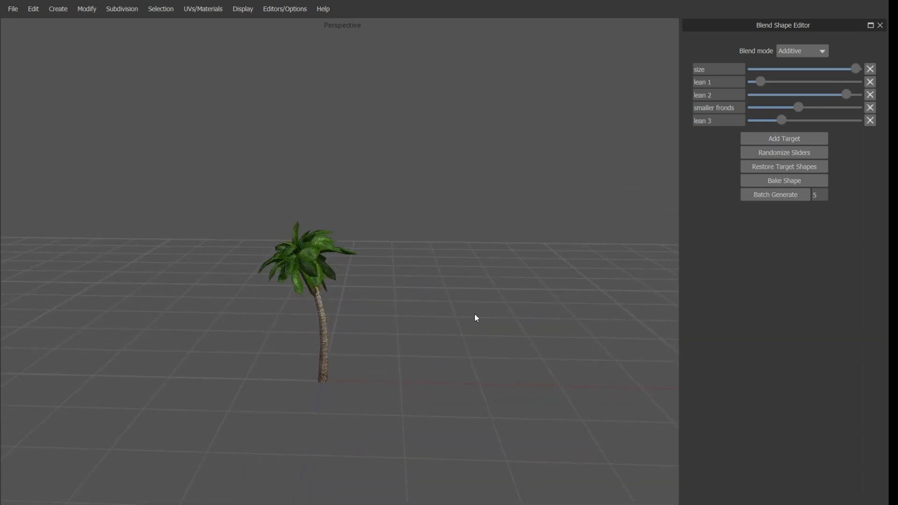
left_click(776, 194)
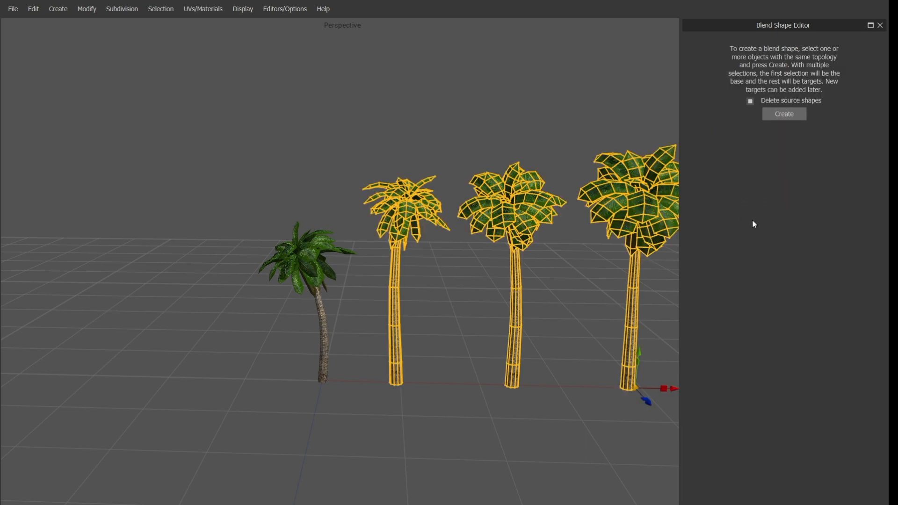